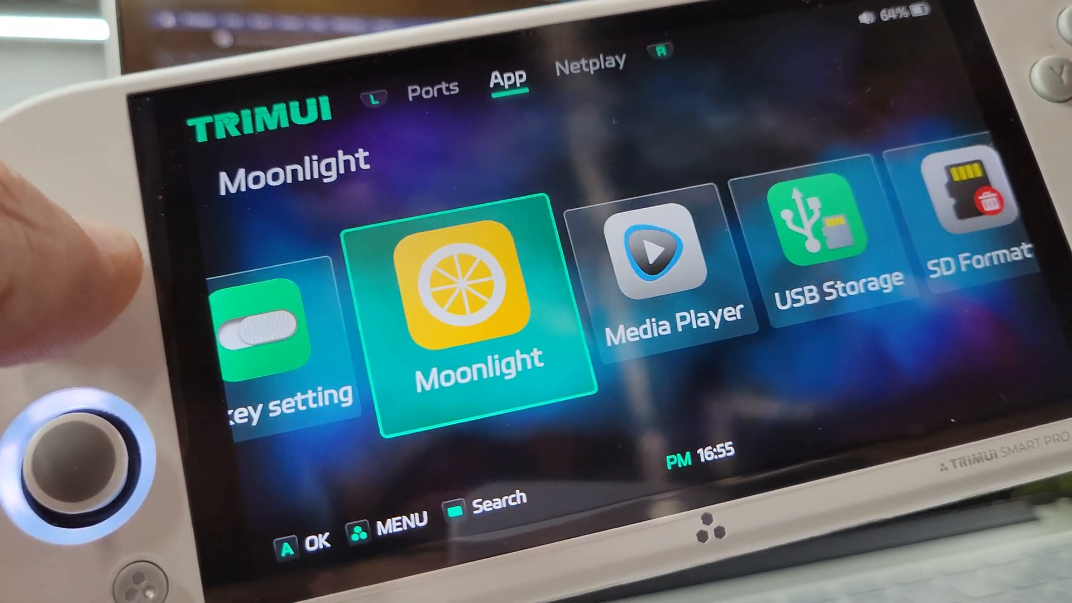
scroll(right, 3)
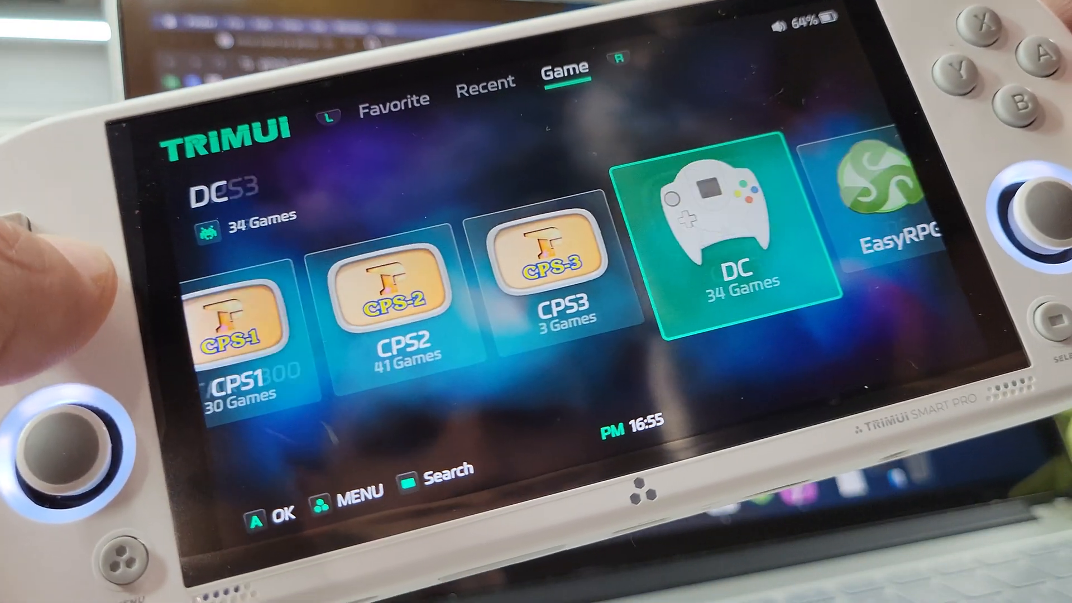
scroll(right, 3)
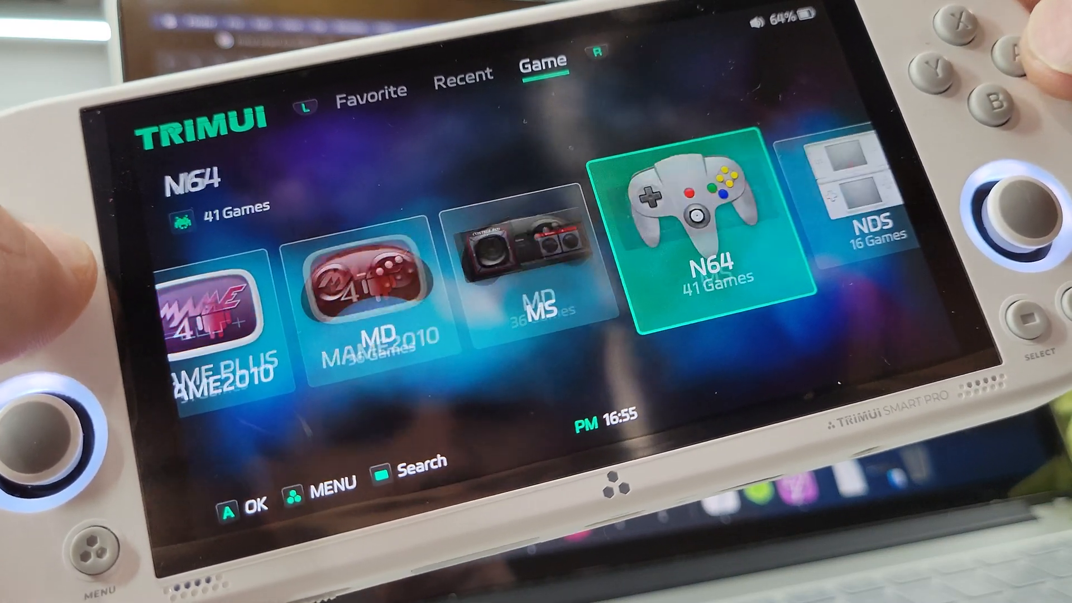
scroll(right, 3)
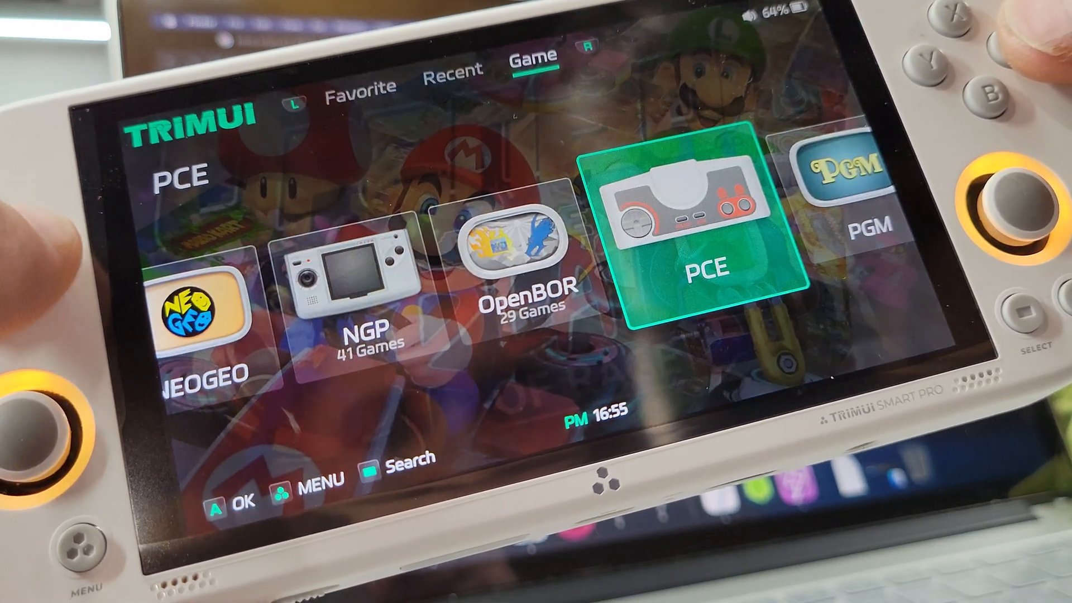